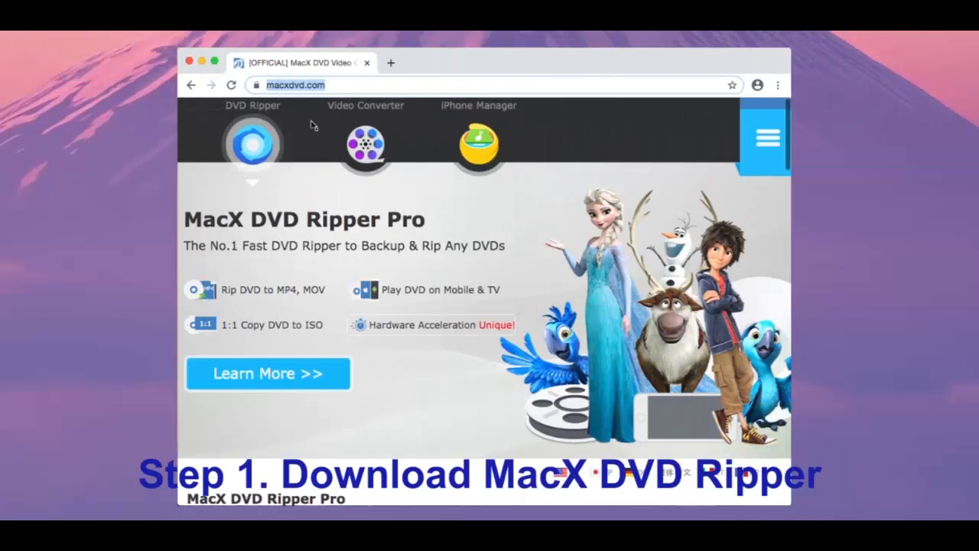
Scroll down the macxdvd.com product page and start the Mac installer download.
{"action": "scroll", "scroll_direction": "down", "scroll_amount": 3}
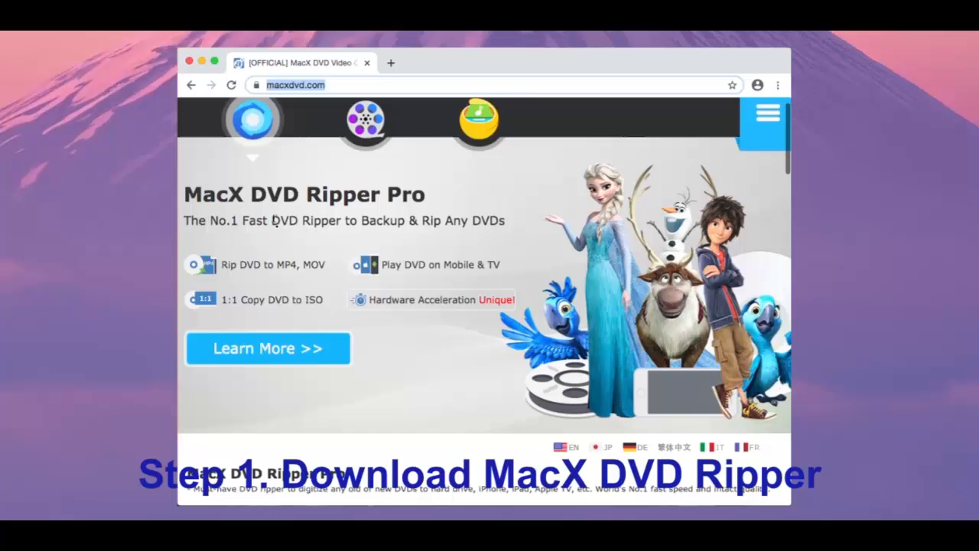
{"action": "scroll", "scroll_direction": "down", "scroll_amount": 3}
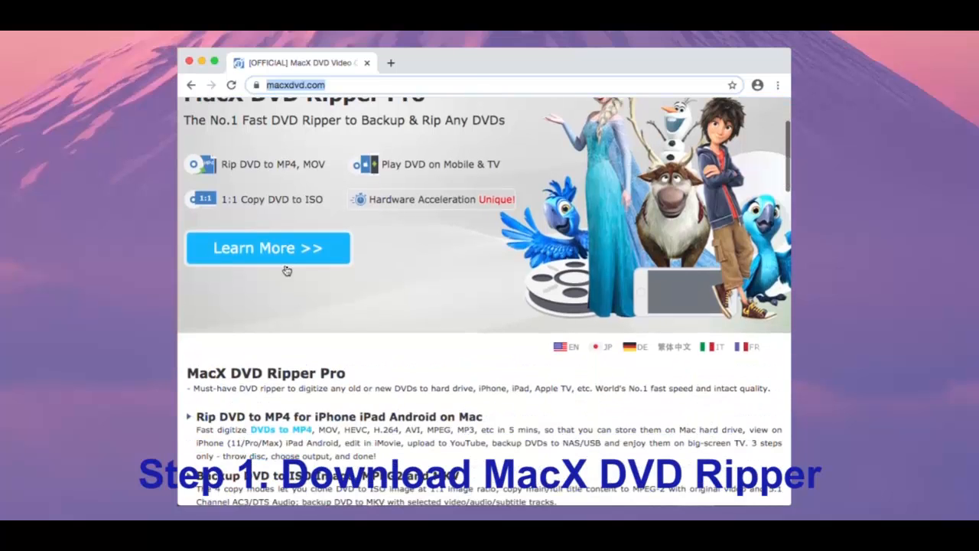
{"action": "scroll", "scroll_direction": "down", "scroll_amount": 3}
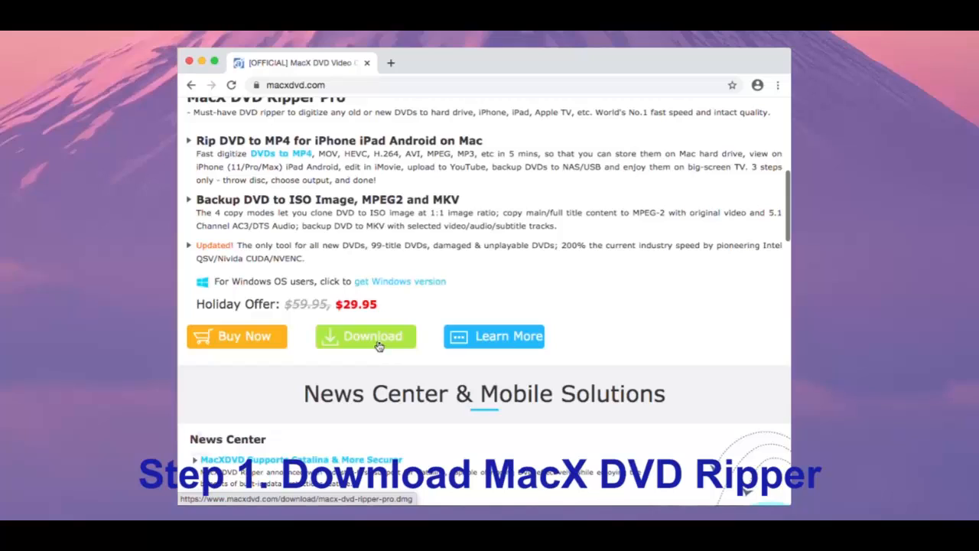
{"action": "left_click", "coordinate": [365, 335]}
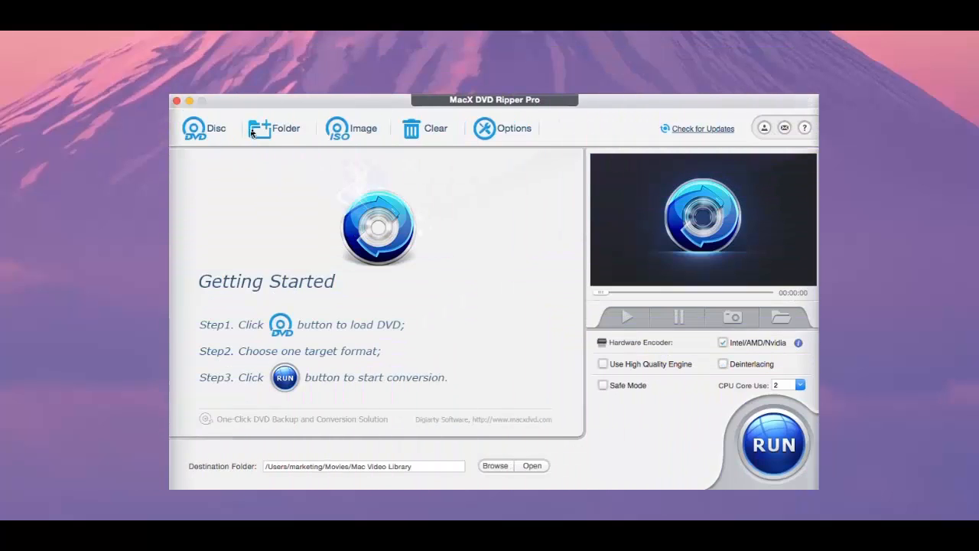
{"action": "mouse_move", "coordinate": [455, 146]}
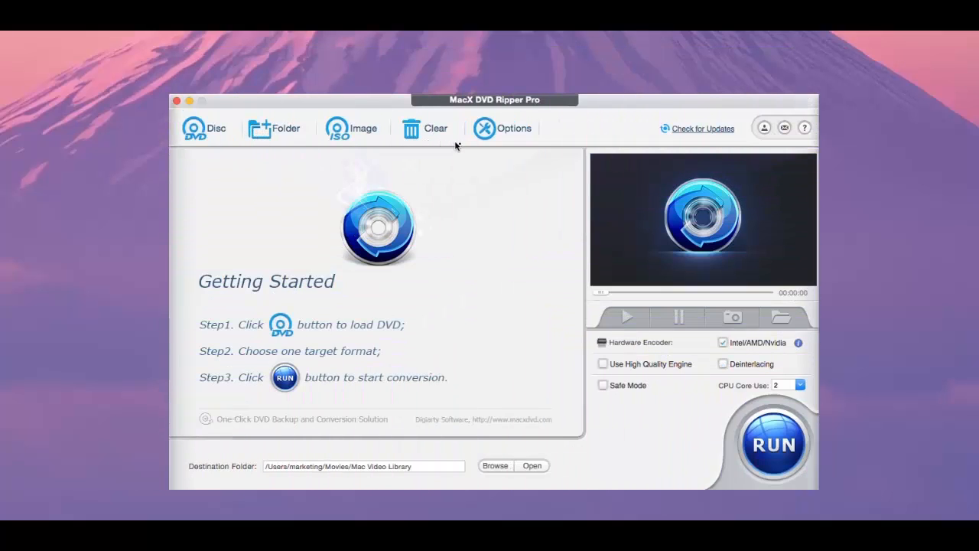
{"action": "mouse_move", "coordinate": [452, 217]}
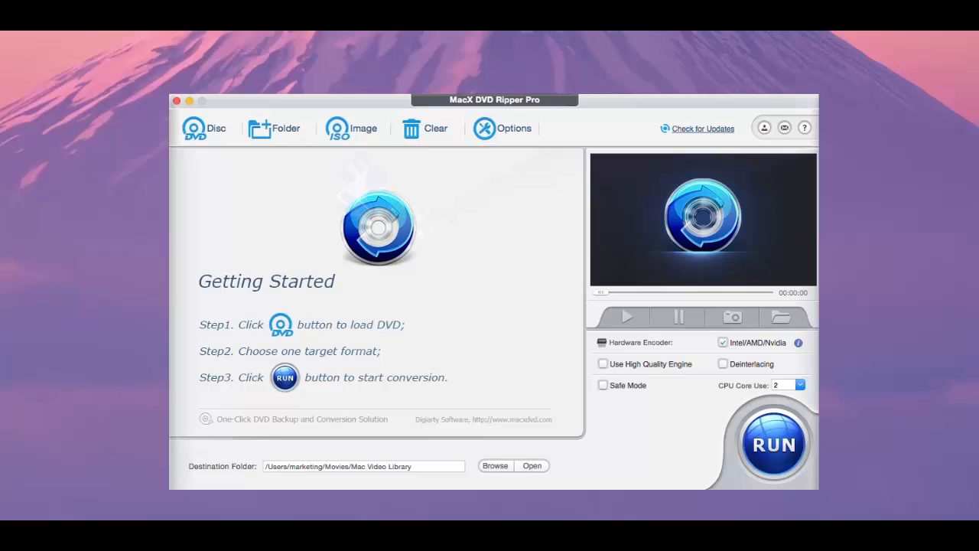
{"action": "mouse_move", "coordinate": [526, 221]}
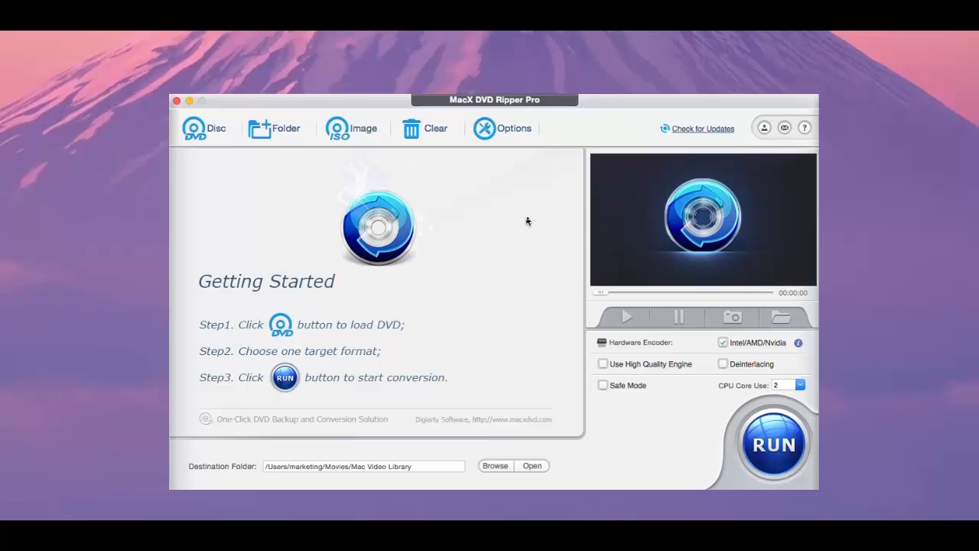
{"action": "mouse_move", "coordinate": [496, 225]}
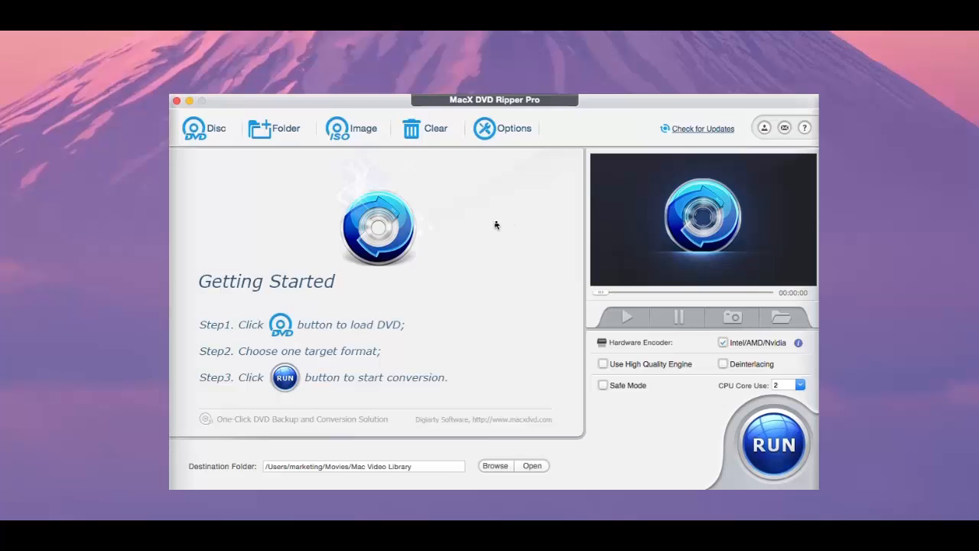
{"action": "mouse_move", "coordinate": [289, 170]}
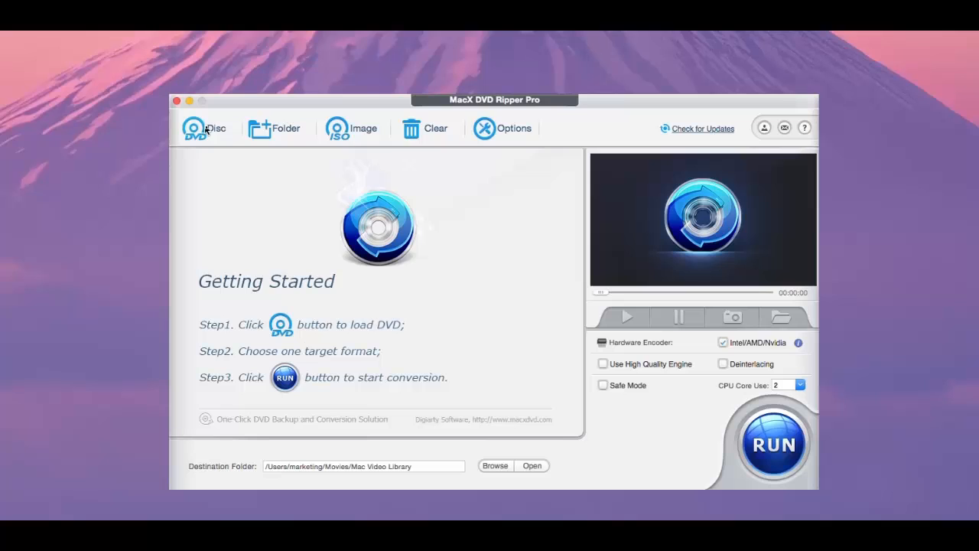
Load UP.iso from All My Files as a DVD ISO image source.
{"action": "left_click", "coordinate": [196, 127]}
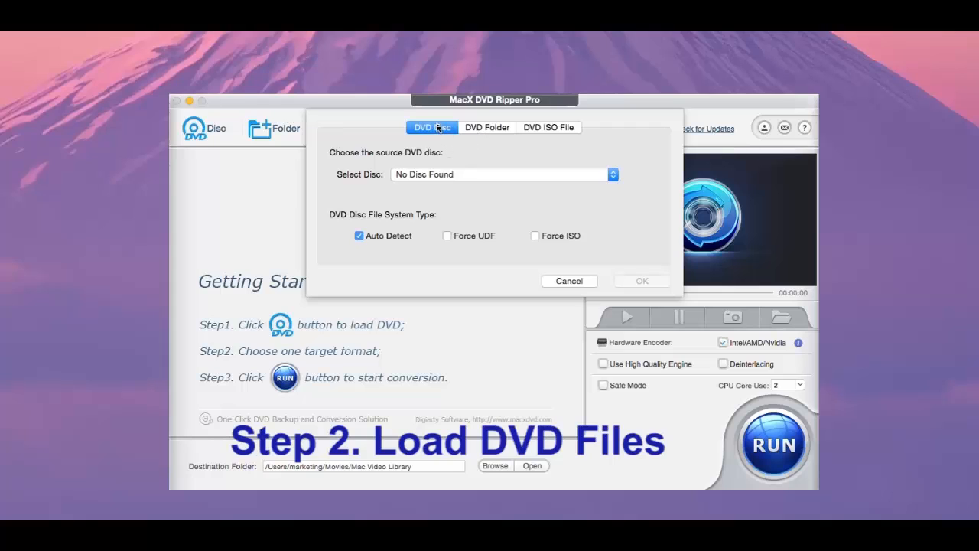
{"action": "mouse_move", "coordinate": [474, 129]}
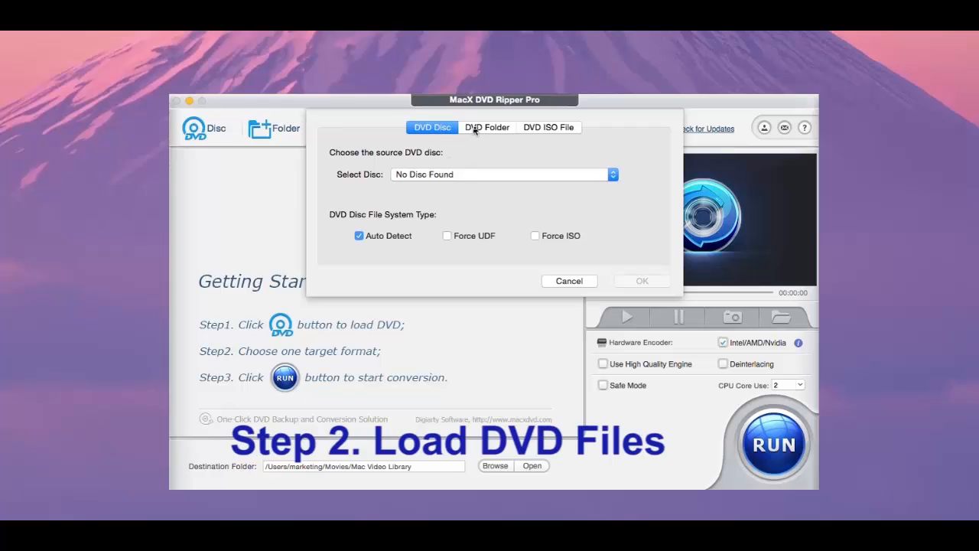
{"action": "left_click", "coordinate": [486, 127]}
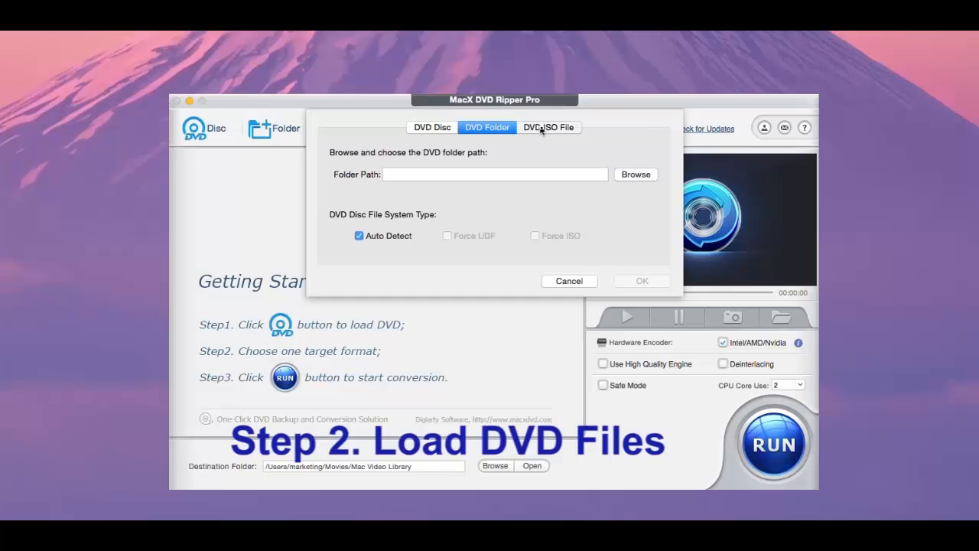
{"action": "left_click", "coordinate": [549, 127]}
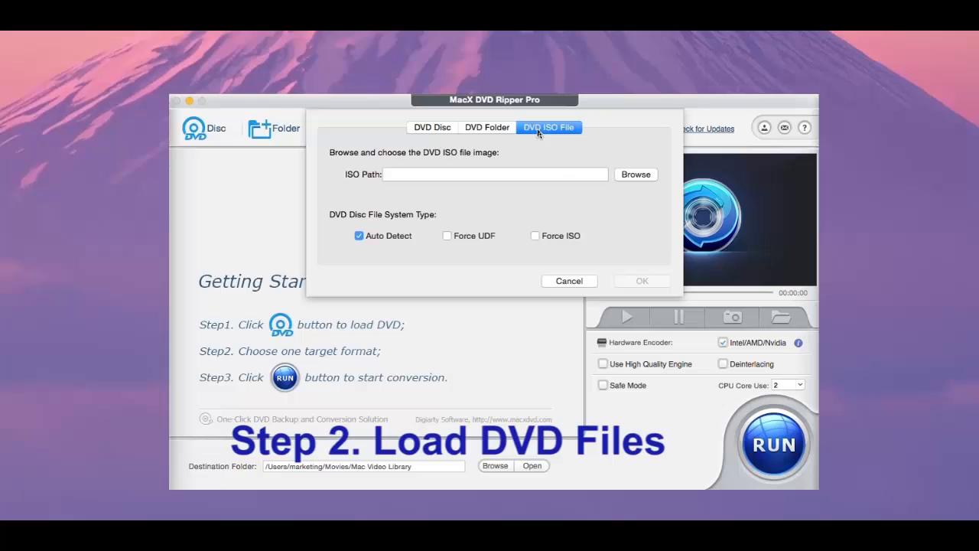
{"action": "mouse_move", "coordinate": [569, 159]}
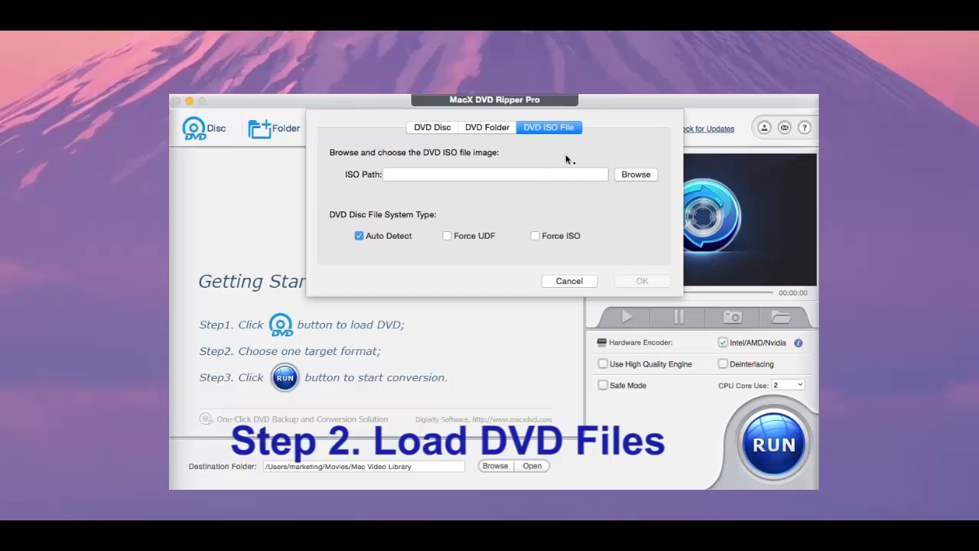
{"action": "mouse_move", "coordinate": [627, 182]}
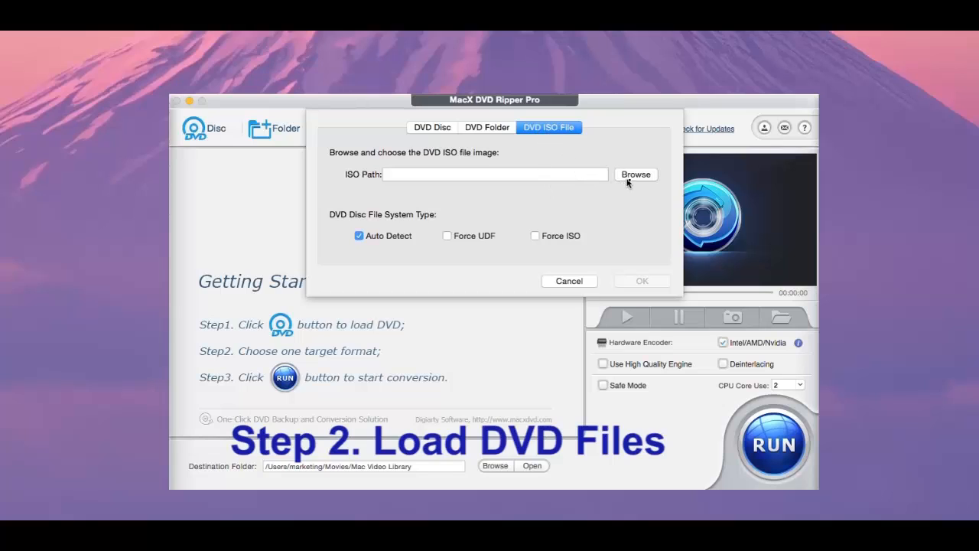
{"action": "left_click", "coordinate": [635, 174]}
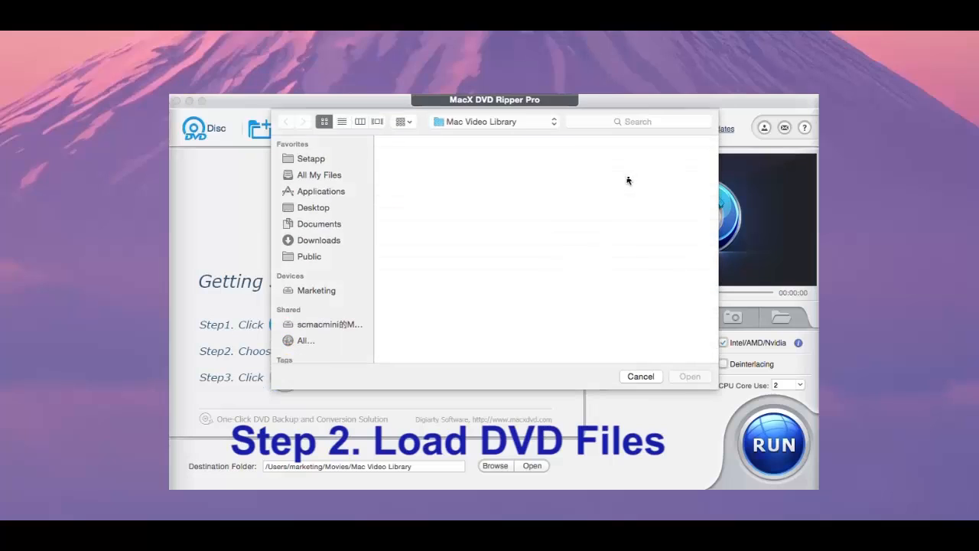
{"action": "left_click", "coordinate": [319, 175]}
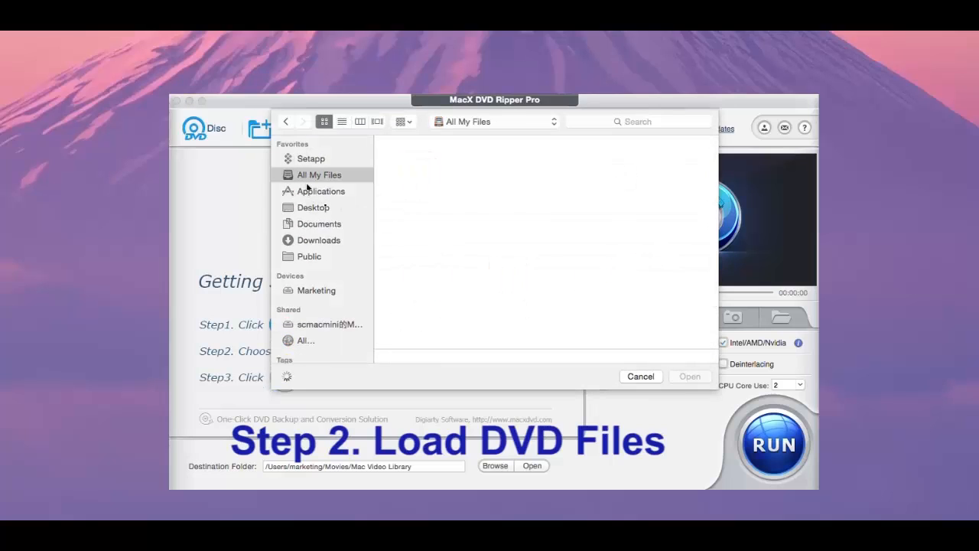
{"action": "left_click", "coordinate": [417, 279]}
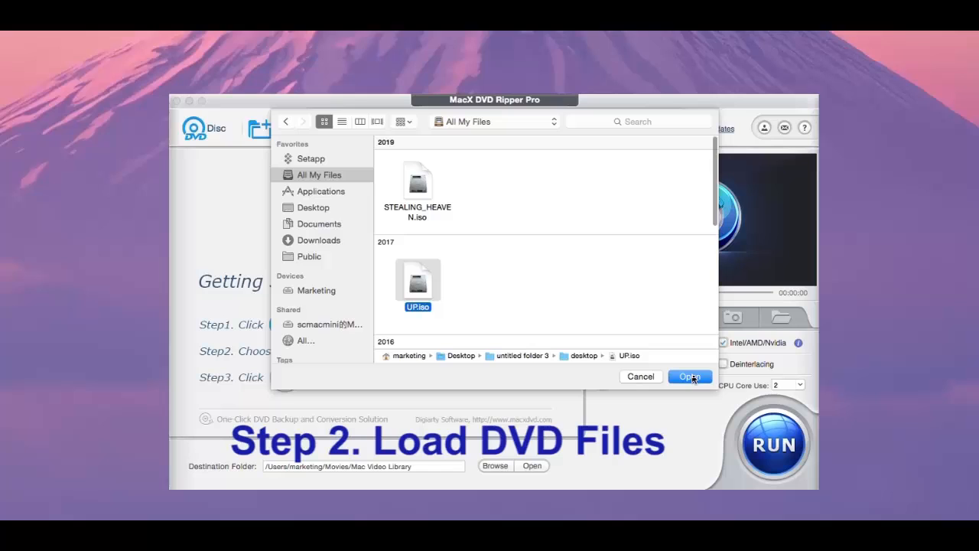
{"action": "left_click", "coordinate": [688, 376]}
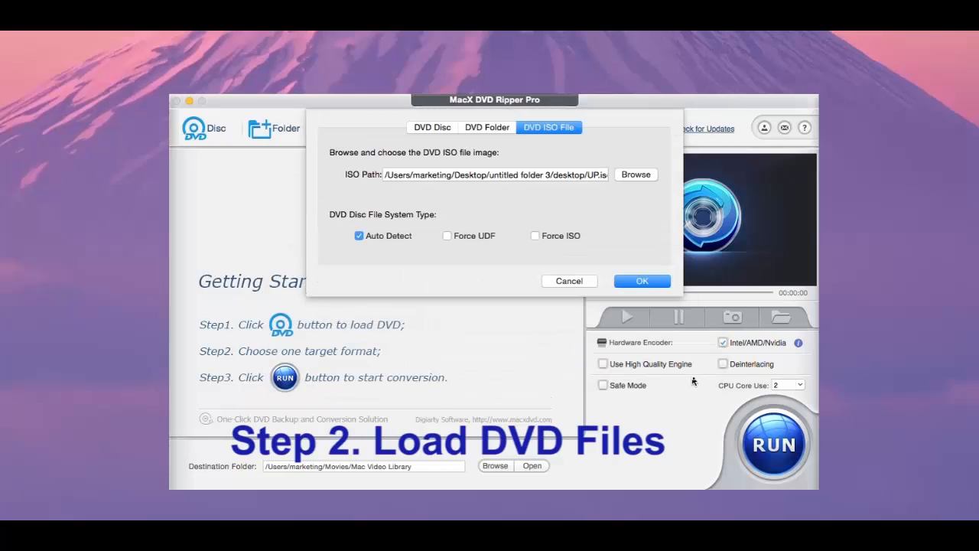
{"action": "mouse_move", "coordinate": [375, 223]}
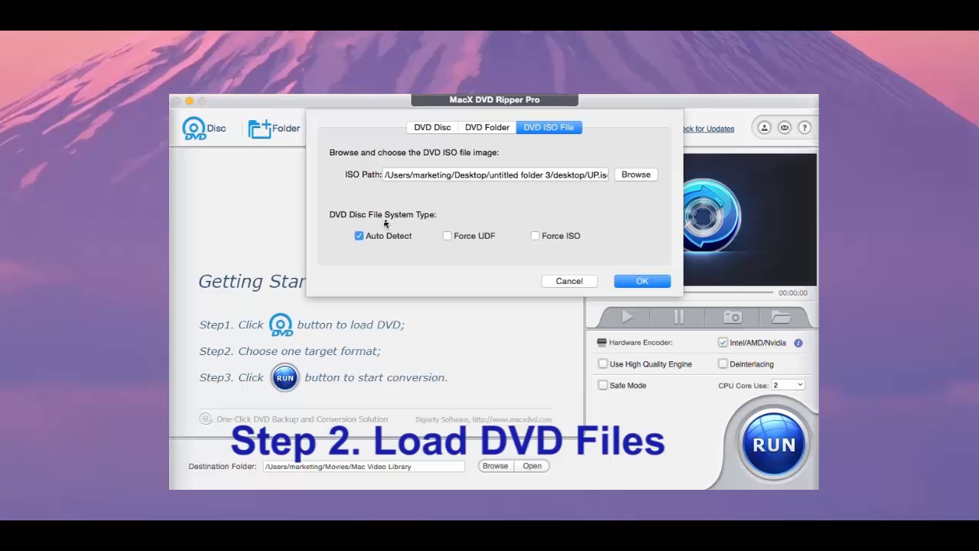
{"action": "mouse_move", "coordinate": [598, 272]}
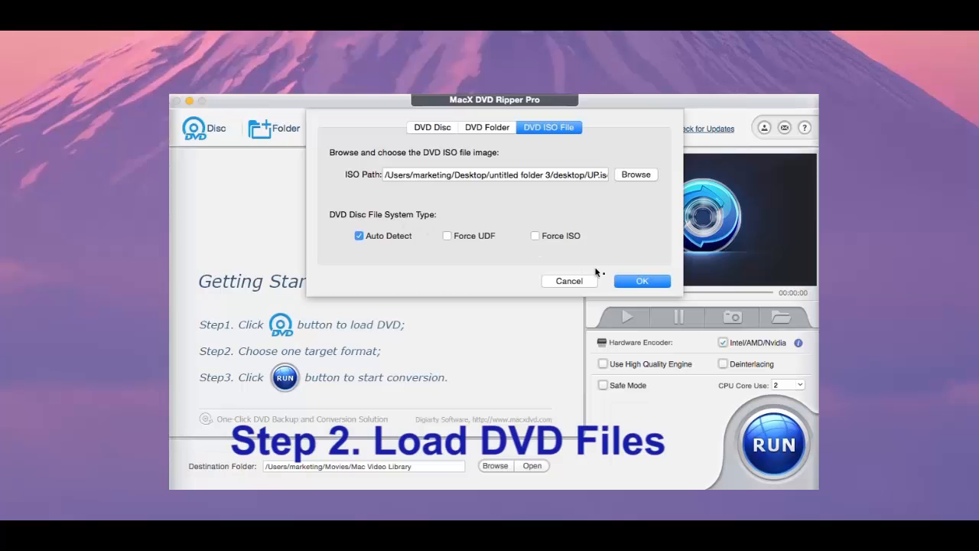
{"action": "left_click", "coordinate": [641, 280]}
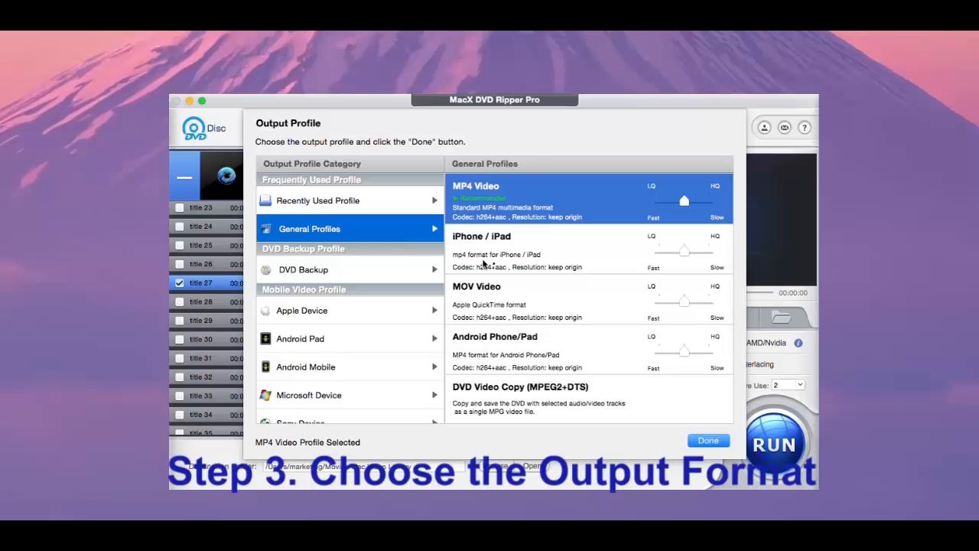
{"action": "mouse_move", "coordinate": [514, 206]}
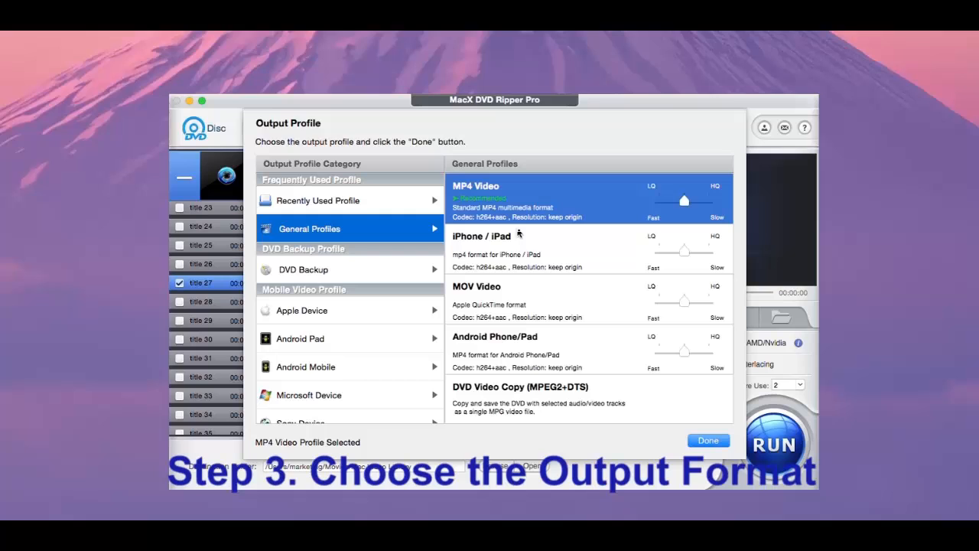
Begin choosing the destination folder for the merged UP.mp4 output.
{"action": "left_click", "coordinate": [707, 439]}
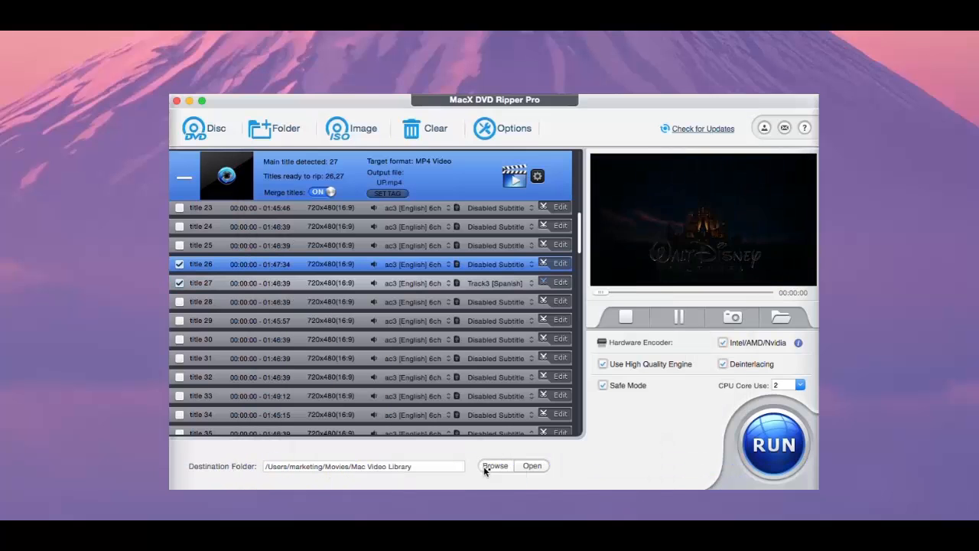
Save the output to Mac Video Library and rip titles 26–27 to MP4.
{"action": "left_click", "coordinate": [495, 465]}
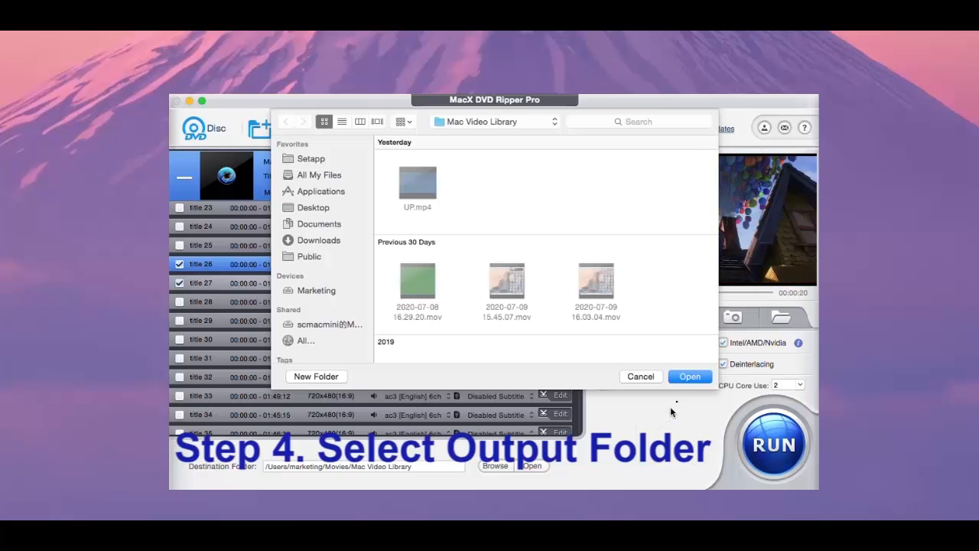
{"action": "left_click", "coordinate": [687, 375]}
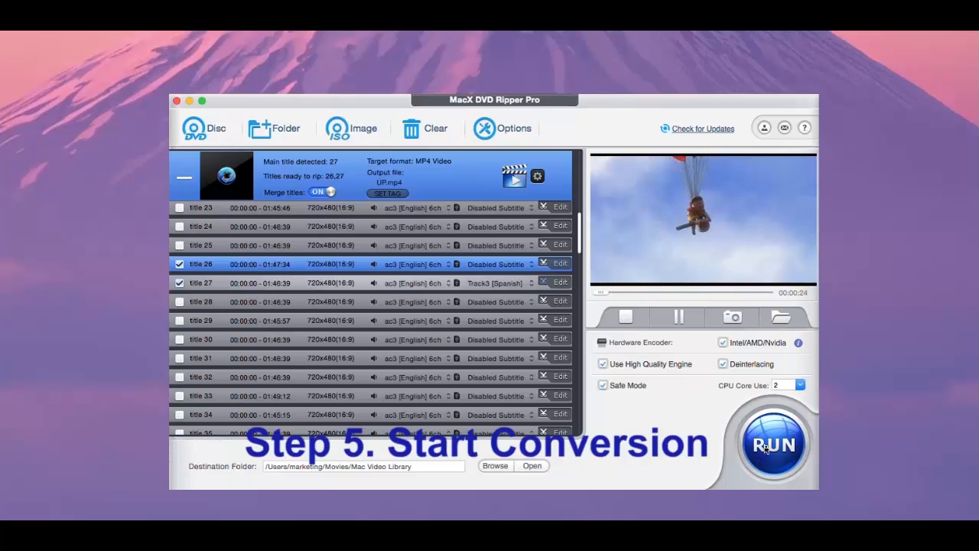
{"action": "left_click", "coordinate": [773, 444]}
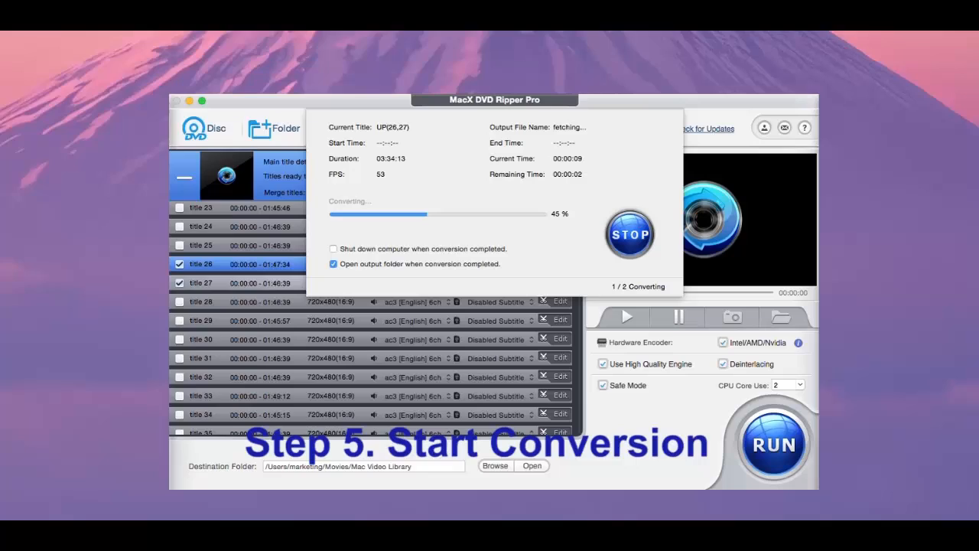
{"action": "left_click", "coordinate": [629, 233]}
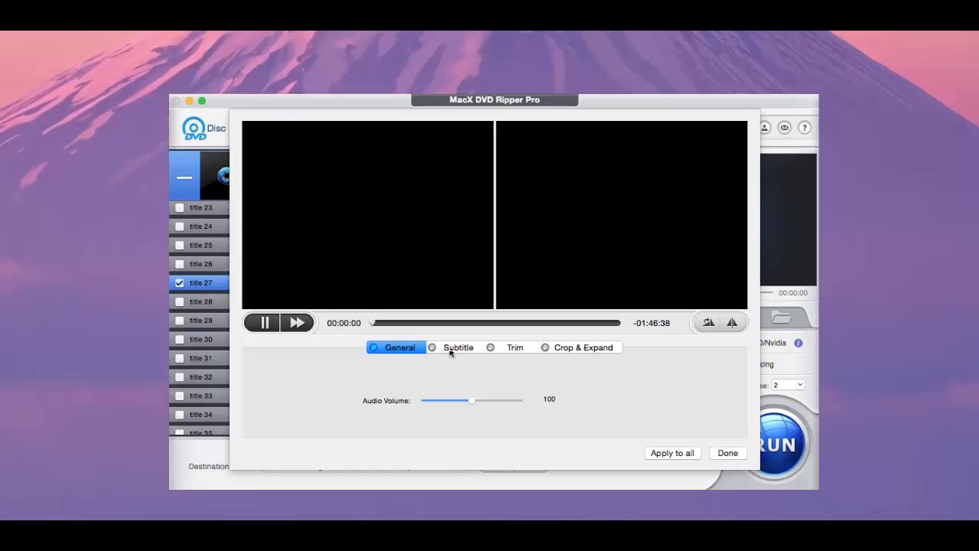
Enable an external subtitle file and full-length trimming for title 27.
{"action": "left_click", "coordinate": [457, 348]}
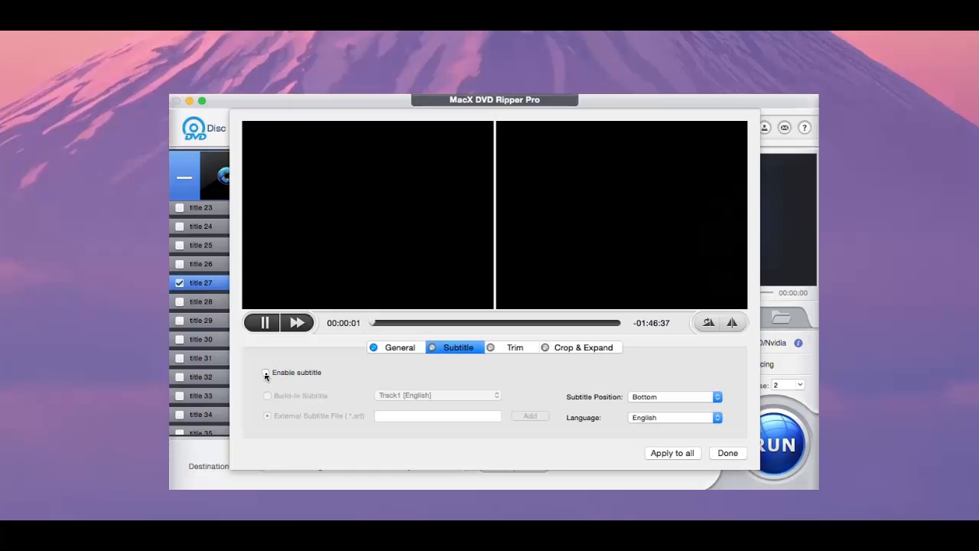
{"action": "left_click", "coordinate": [266, 373]}
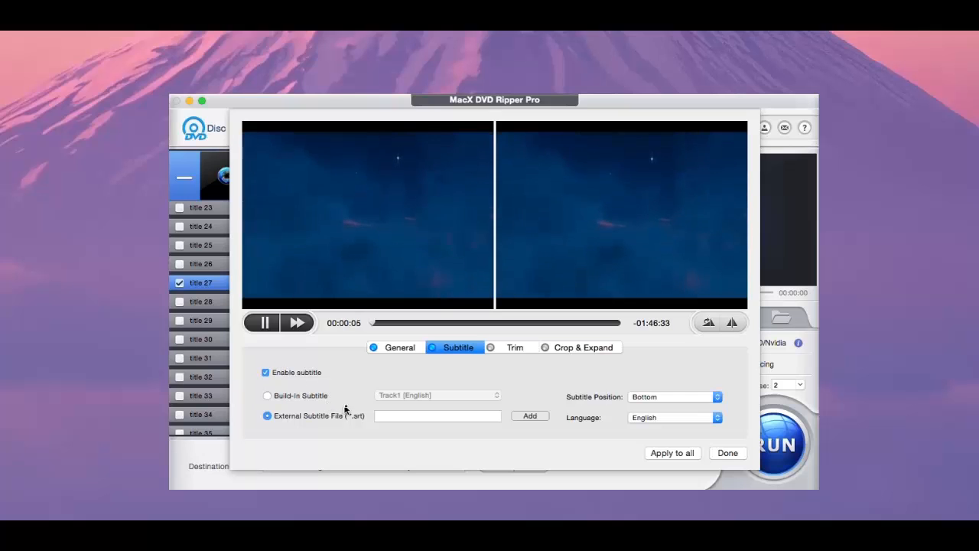
{"action": "left_click", "coordinate": [514, 347]}
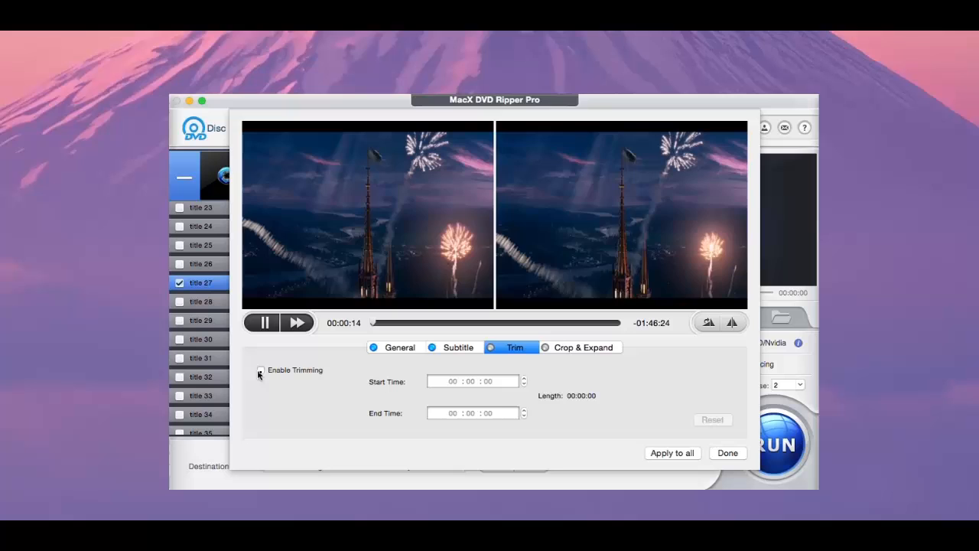
{"action": "left_click", "coordinate": [261, 370]}
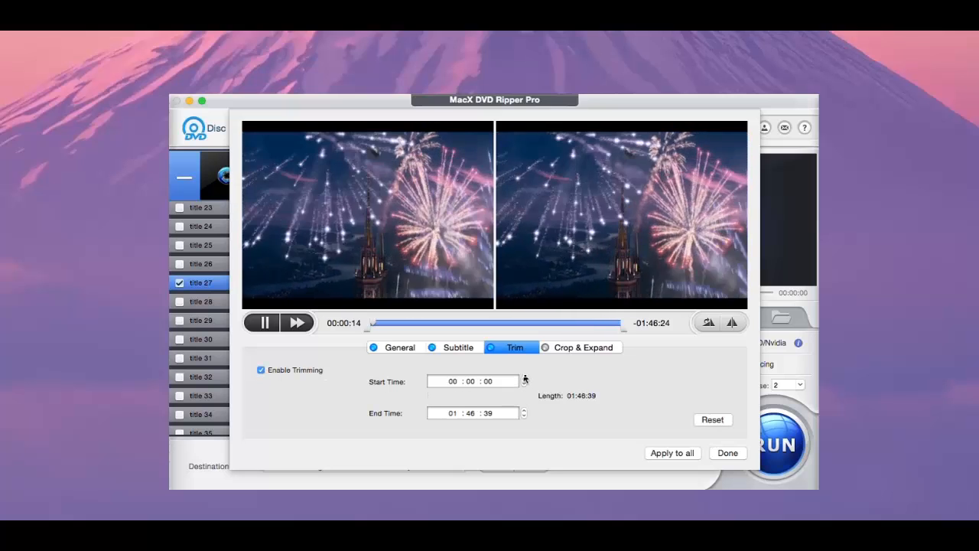
{"action": "left_click", "coordinate": [524, 378]}
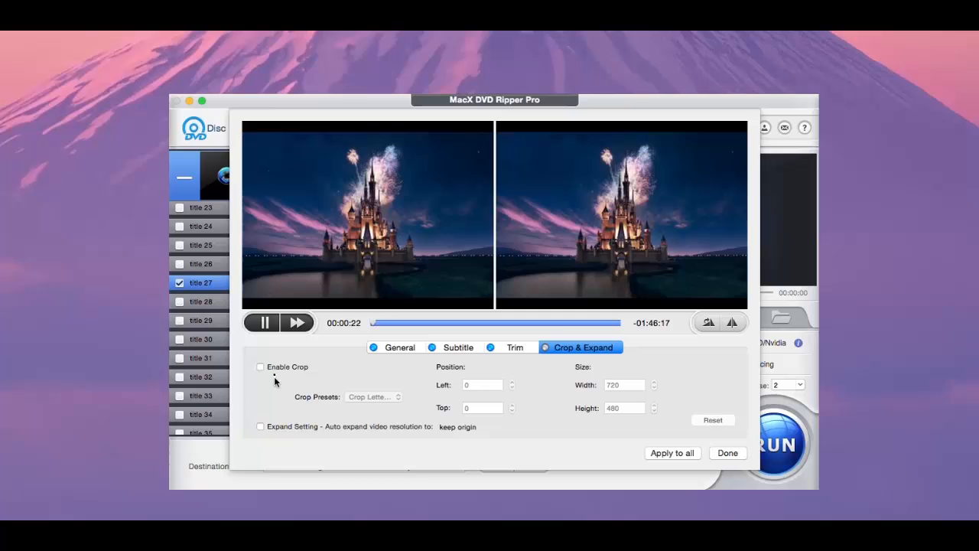
Enable cropping with the Crop LetterBox preset on title 27 and finish editing.
{"action": "left_click", "coordinate": [260, 366]}
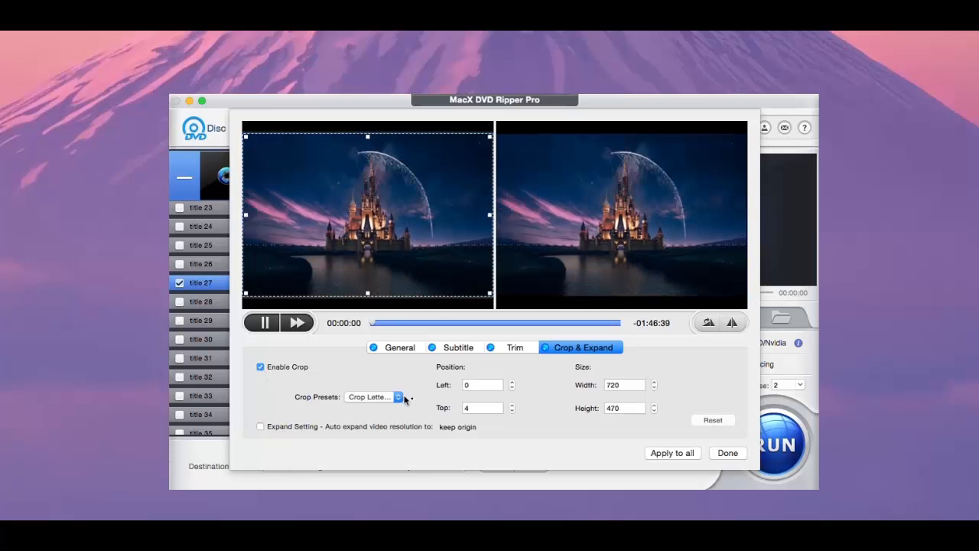
{"action": "left_click", "coordinate": [397, 396]}
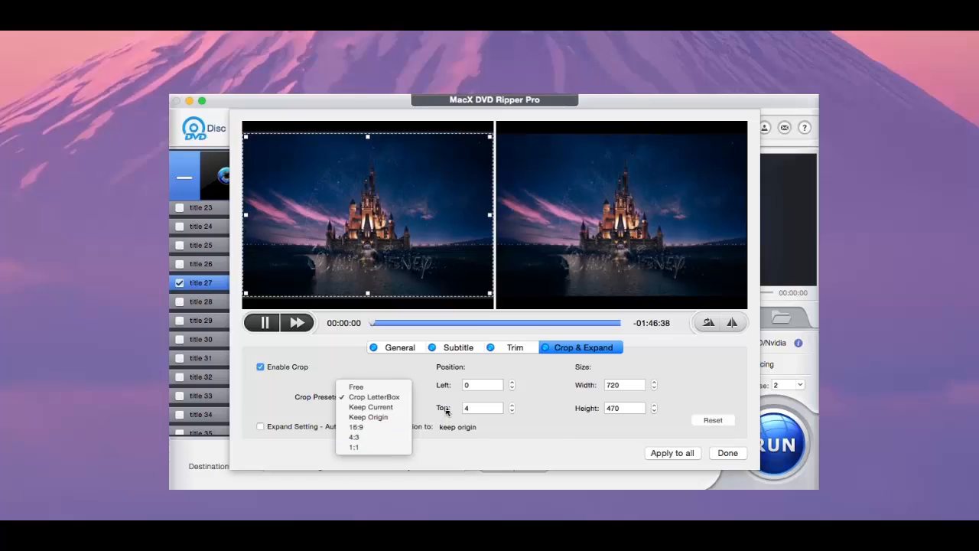
{"action": "left_click", "coordinate": [375, 396]}
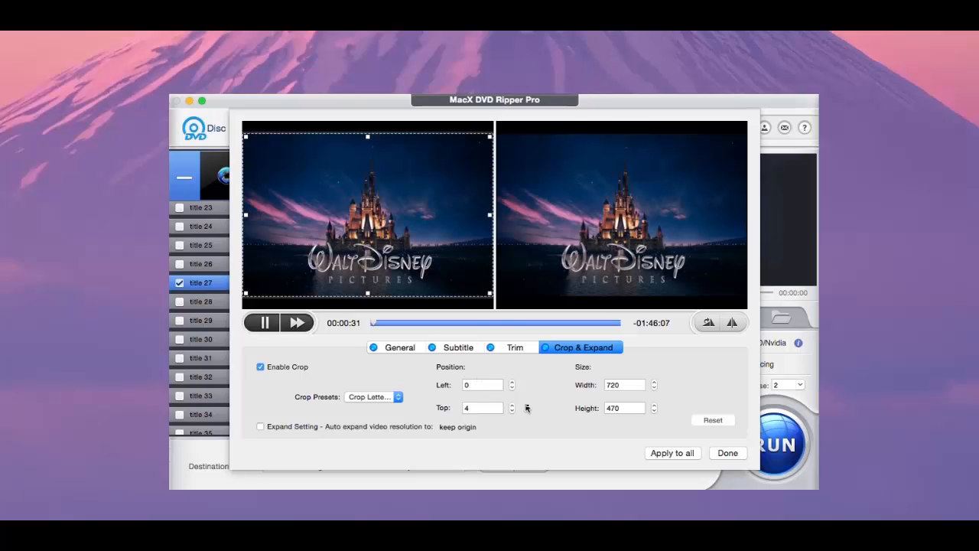
{"action": "left_click", "coordinate": [727, 453]}
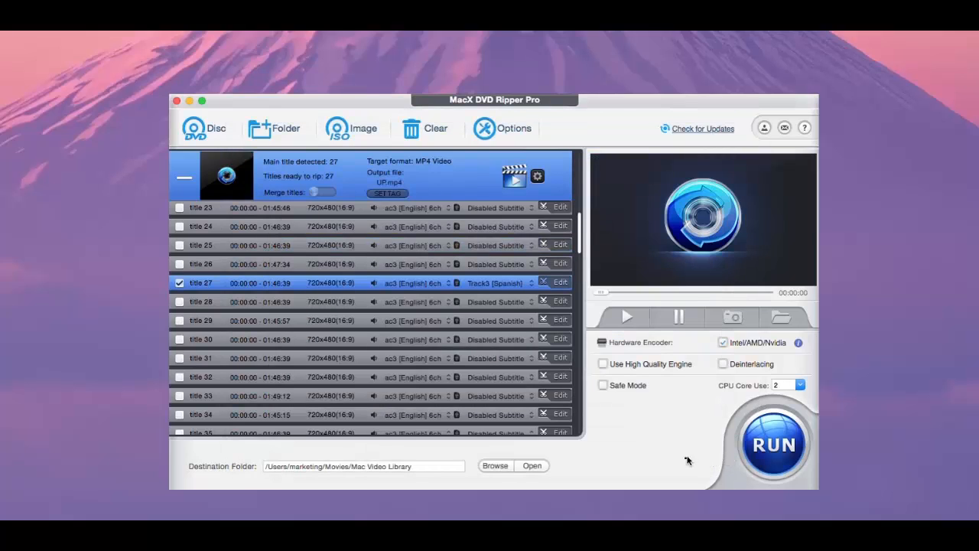
{"action": "mouse_move", "coordinate": [273, 301]}
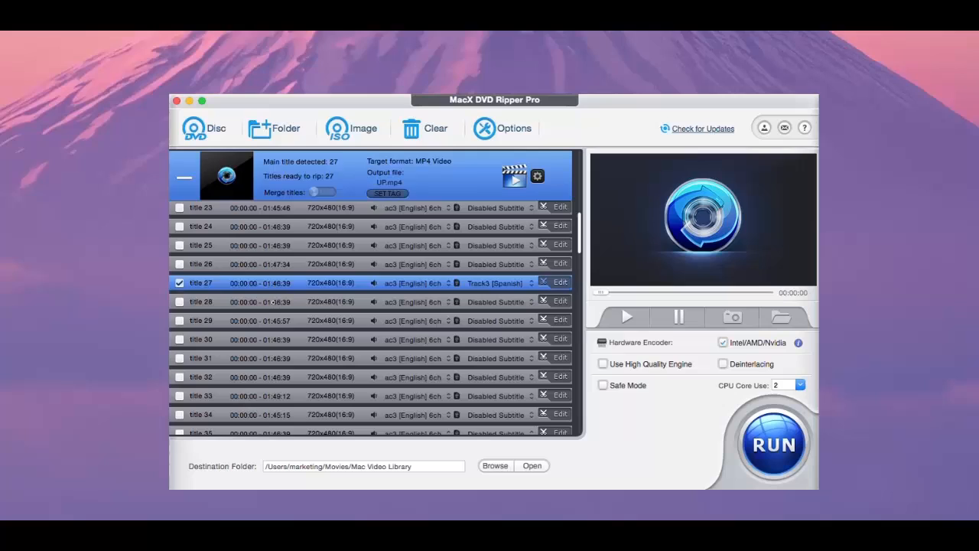
Confirm tags Name UP, Artist MacX DVD Ripper Pro, Genre Movie.
{"action": "left_click", "coordinate": [319, 192]}
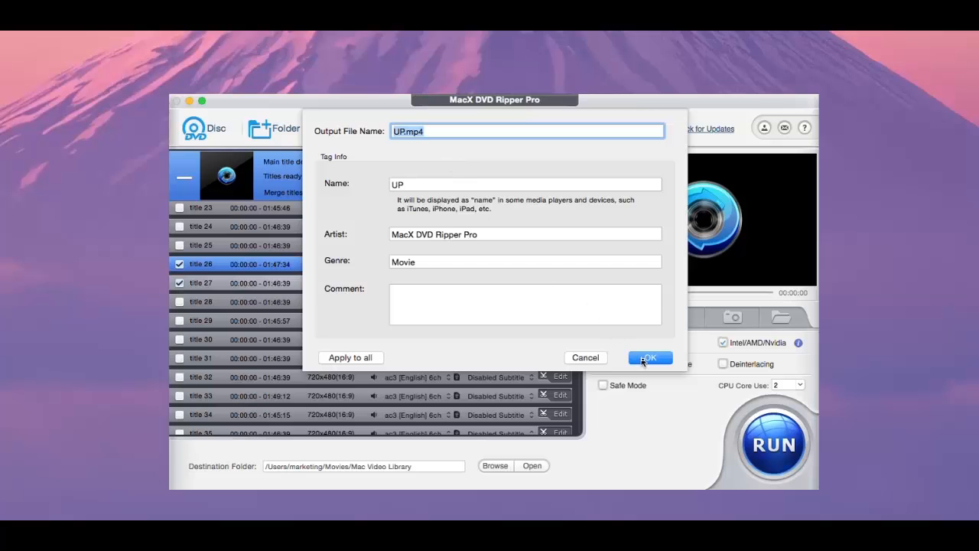
{"action": "left_click", "coordinate": [648, 357]}
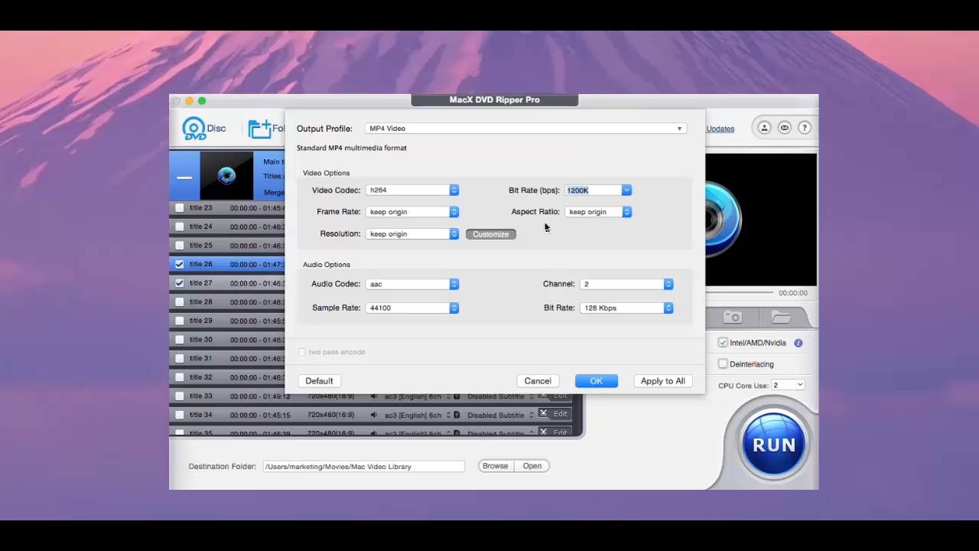
{"action": "mouse_move", "coordinate": [556, 296]}
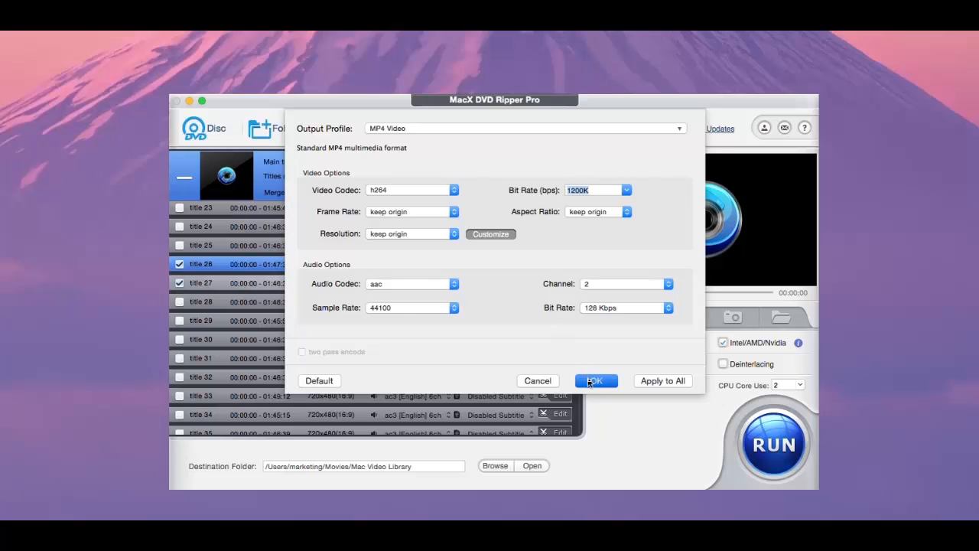
Keep h264 1200K video with aac 128 Kbps audio, then play the preview.
{"action": "left_click", "coordinate": [595, 380]}
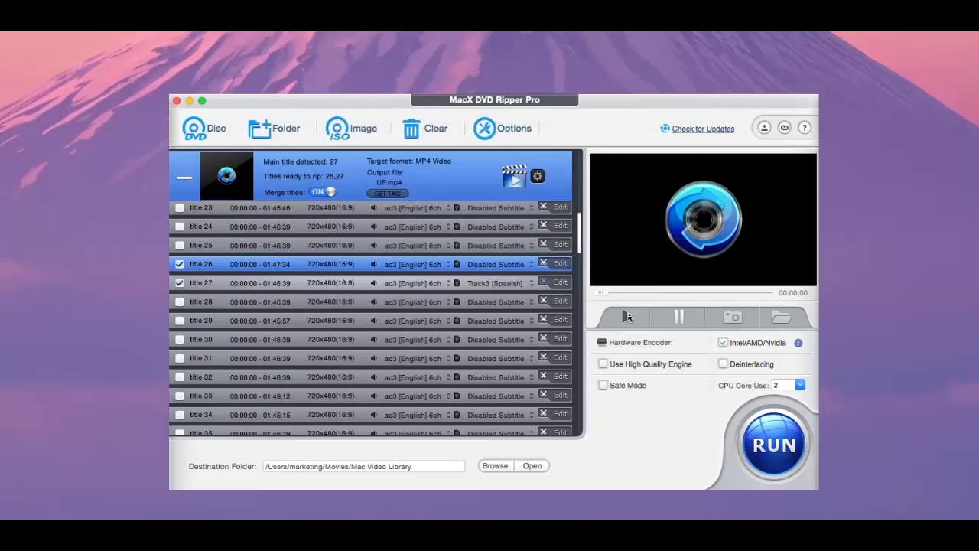
{"action": "left_click", "coordinate": [627, 317]}
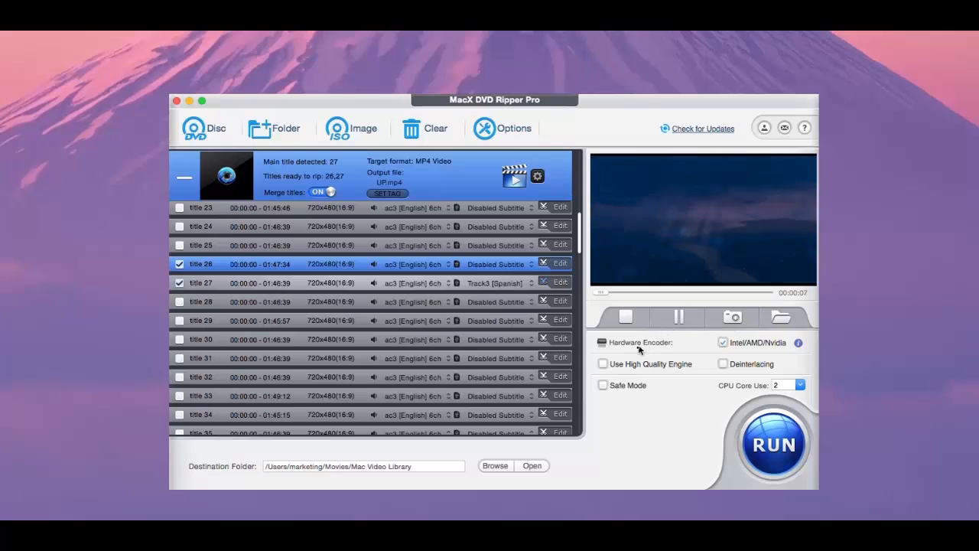
{"action": "mouse_move", "coordinate": [672, 353]}
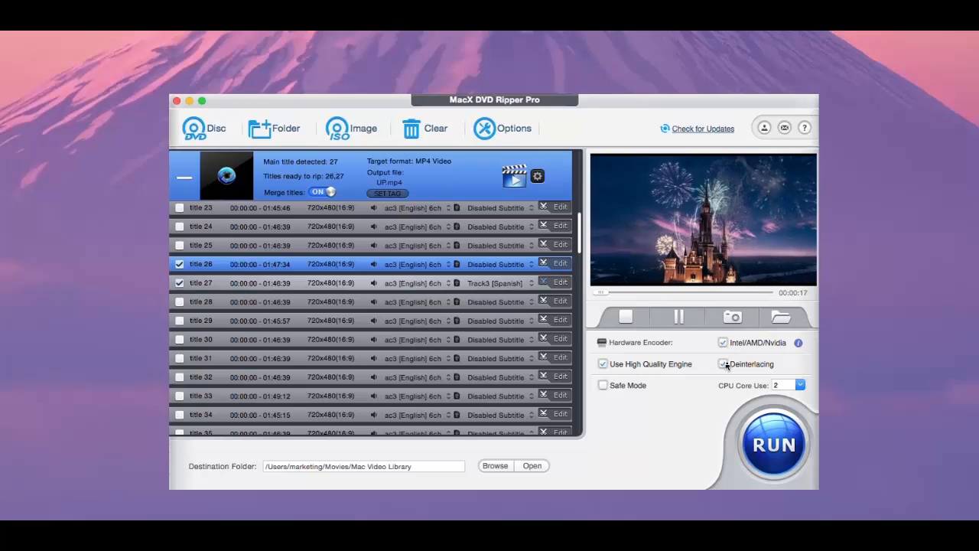
Enable deinterlacing alongside the high quality engine and safe mode.
{"action": "left_click", "coordinate": [722, 363]}
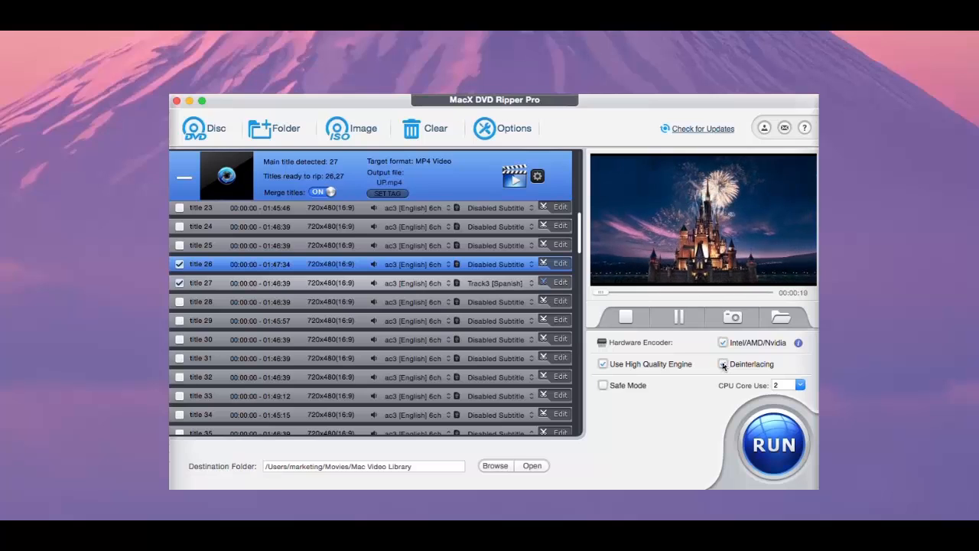
{"action": "left_click", "coordinate": [603, 385]}
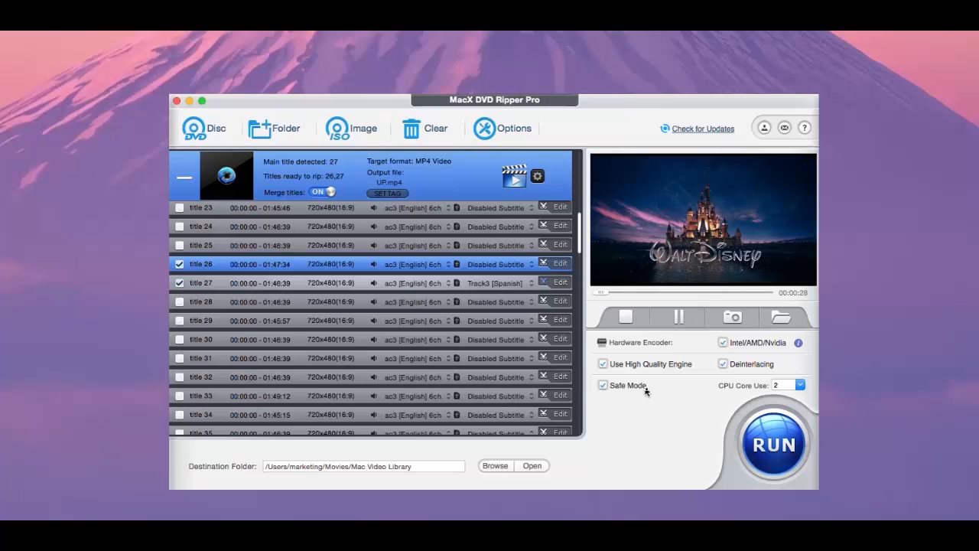
{"action": "mouse_move", "coordinate": [672, 393]}
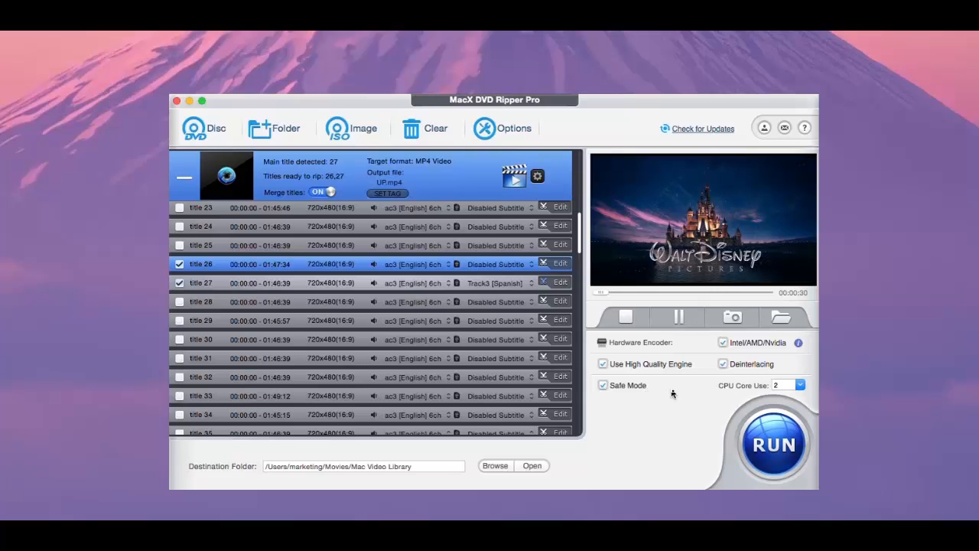